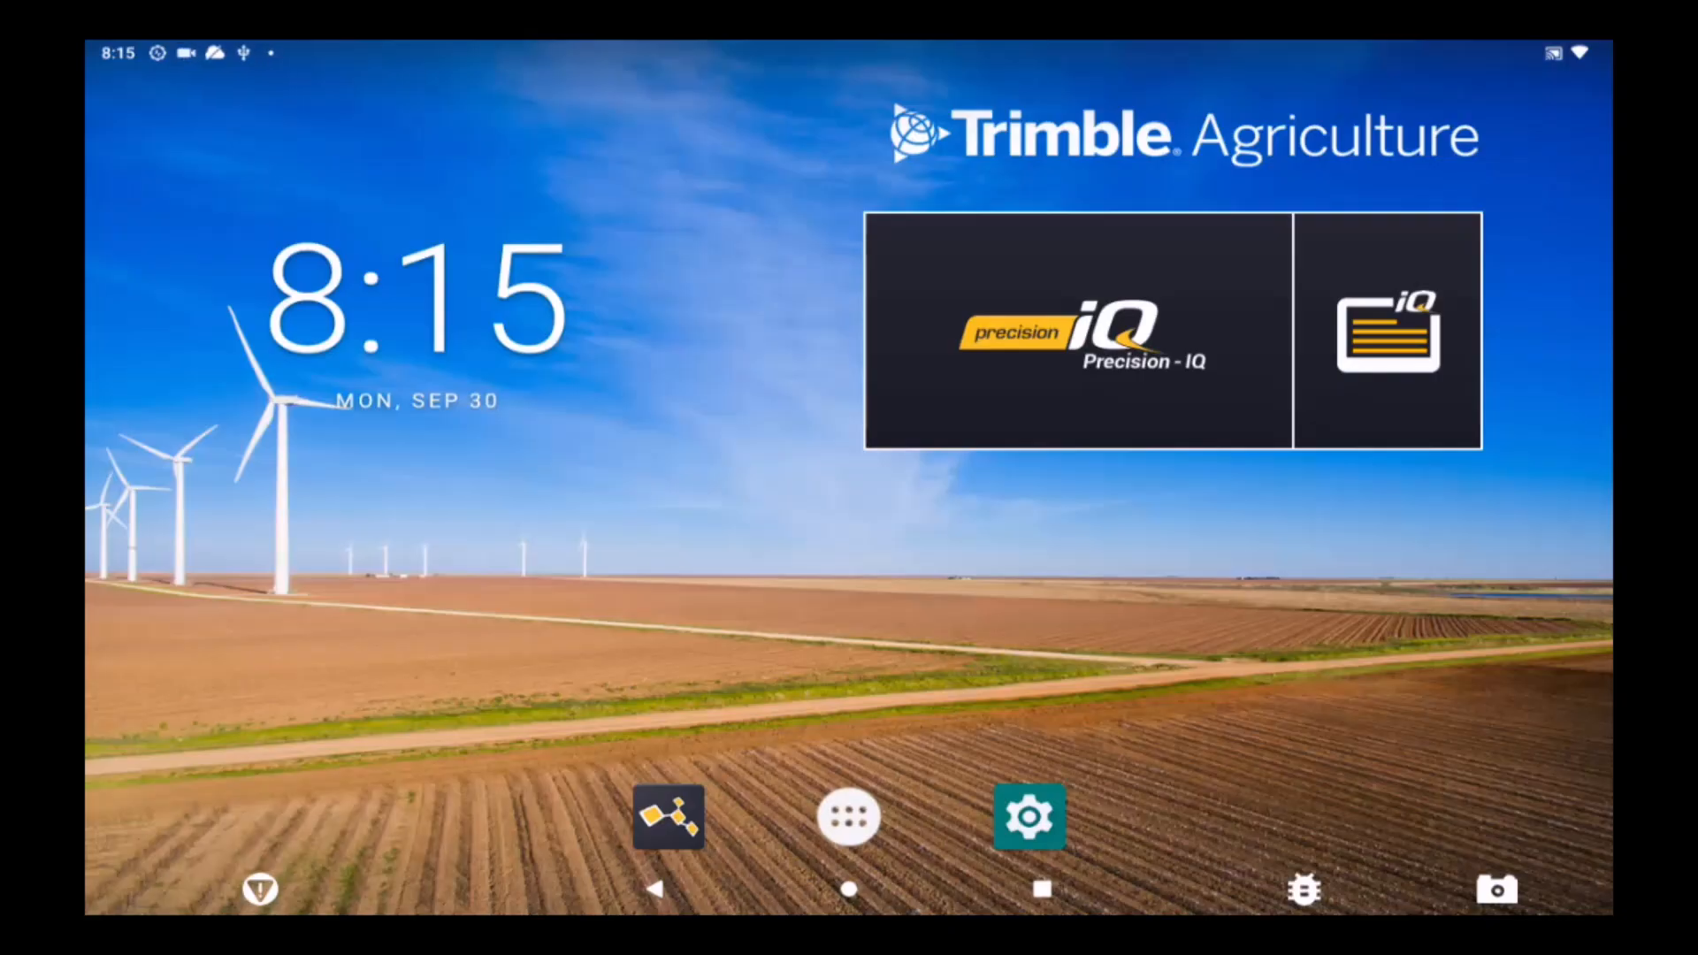
# Show the full list of installed apps from the home screen dock.
pyautogui.click(669, 816)
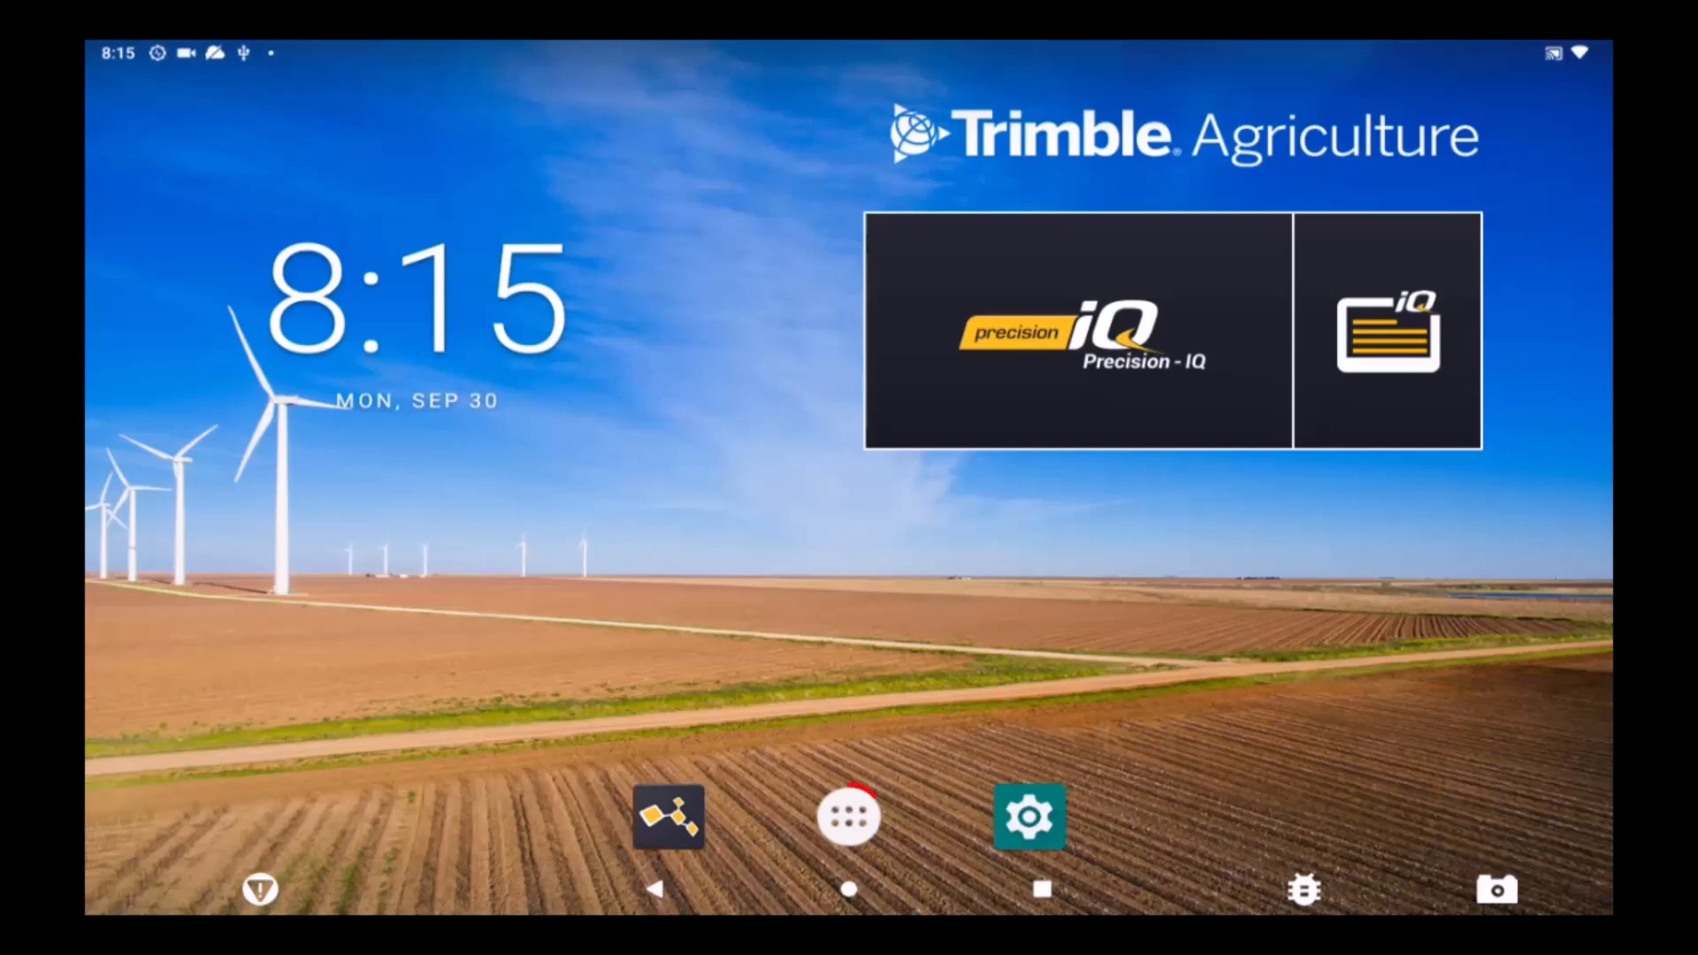
pyautogui.click(849, 817)
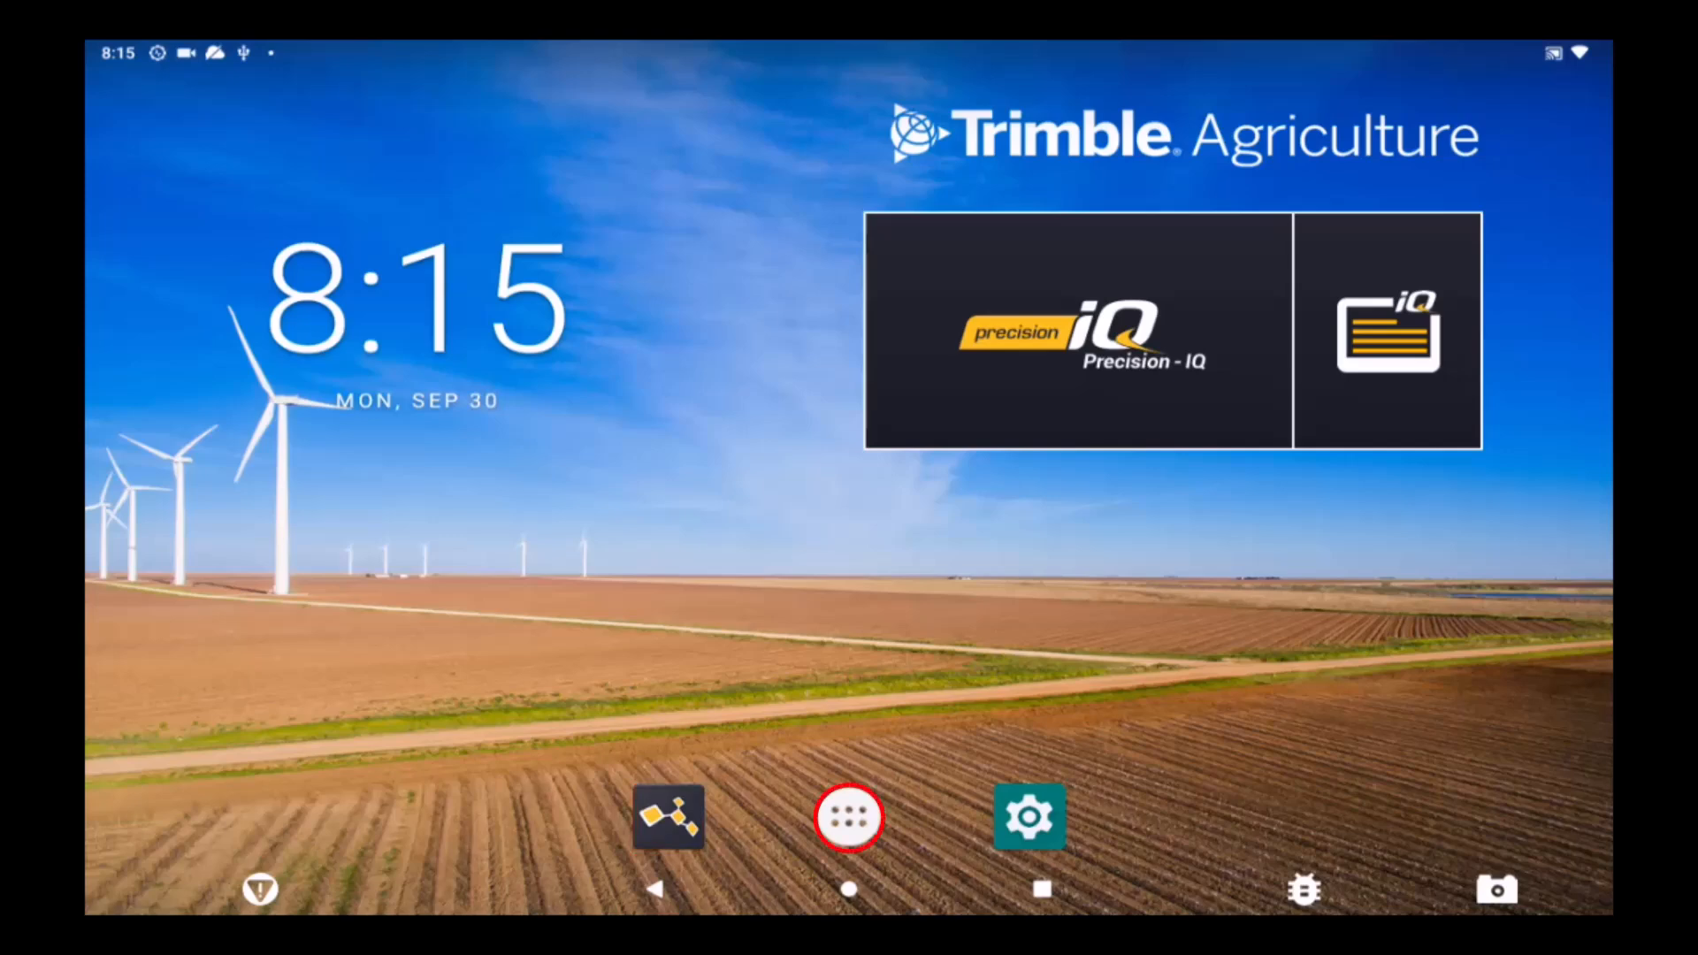
pyautogui.click(849, 817)
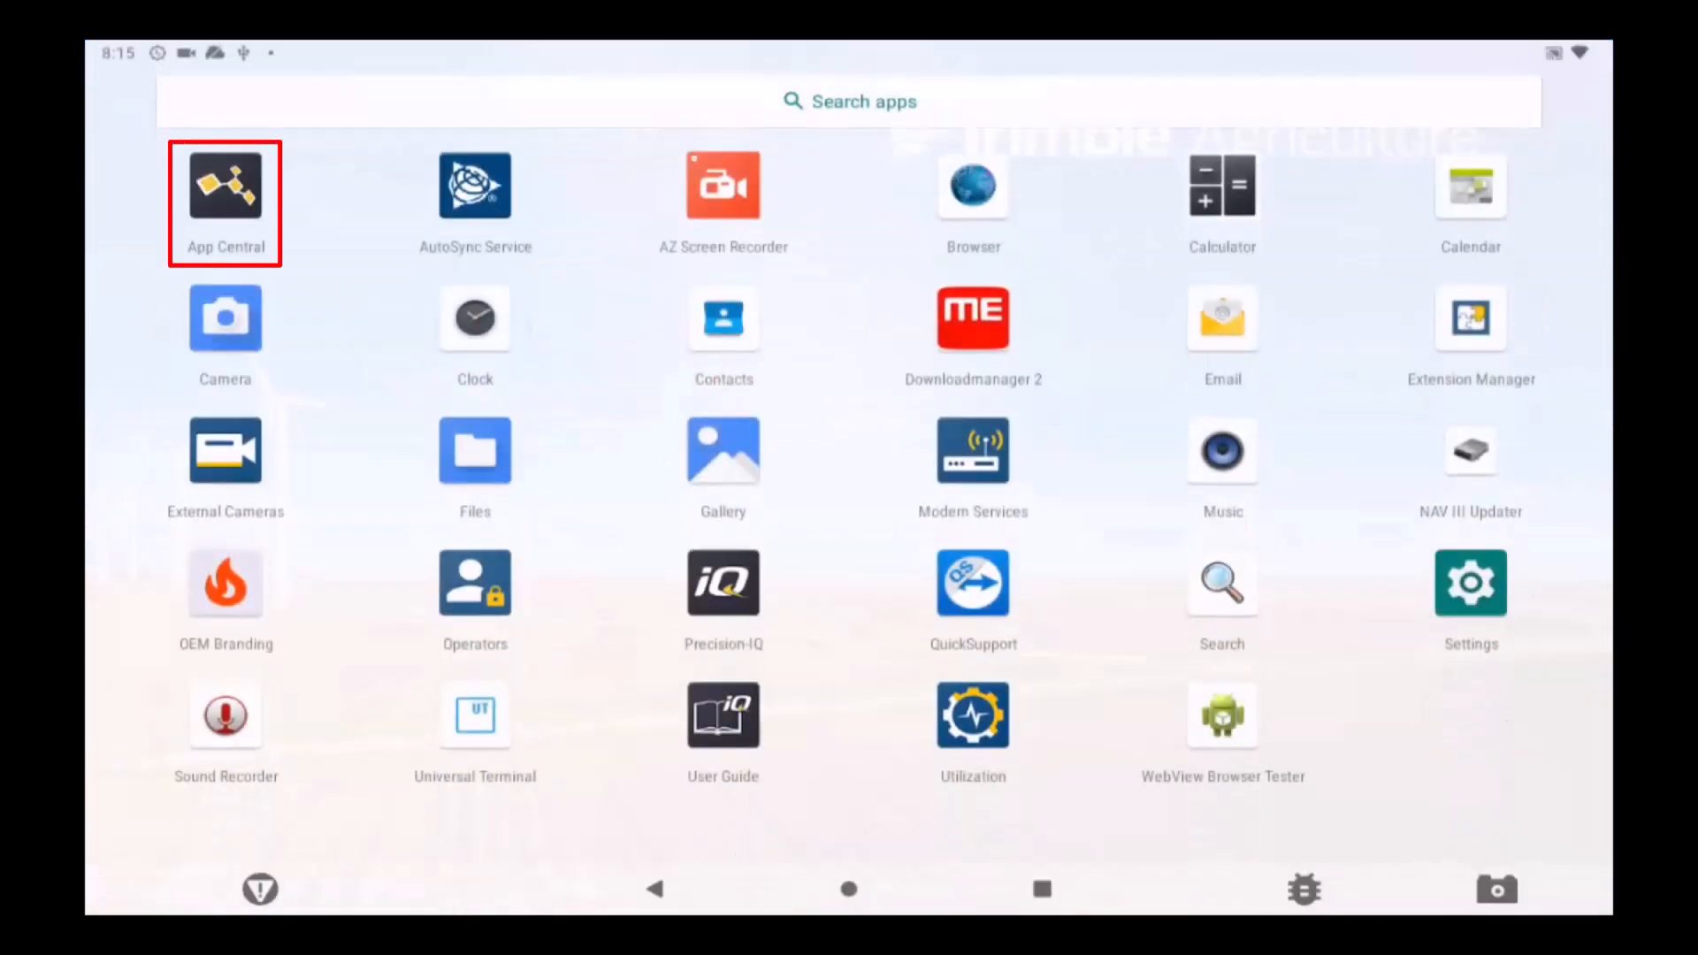
# Launch App Central and go to its Licenses page for connected devices.
pyautogui.click(225, 185)
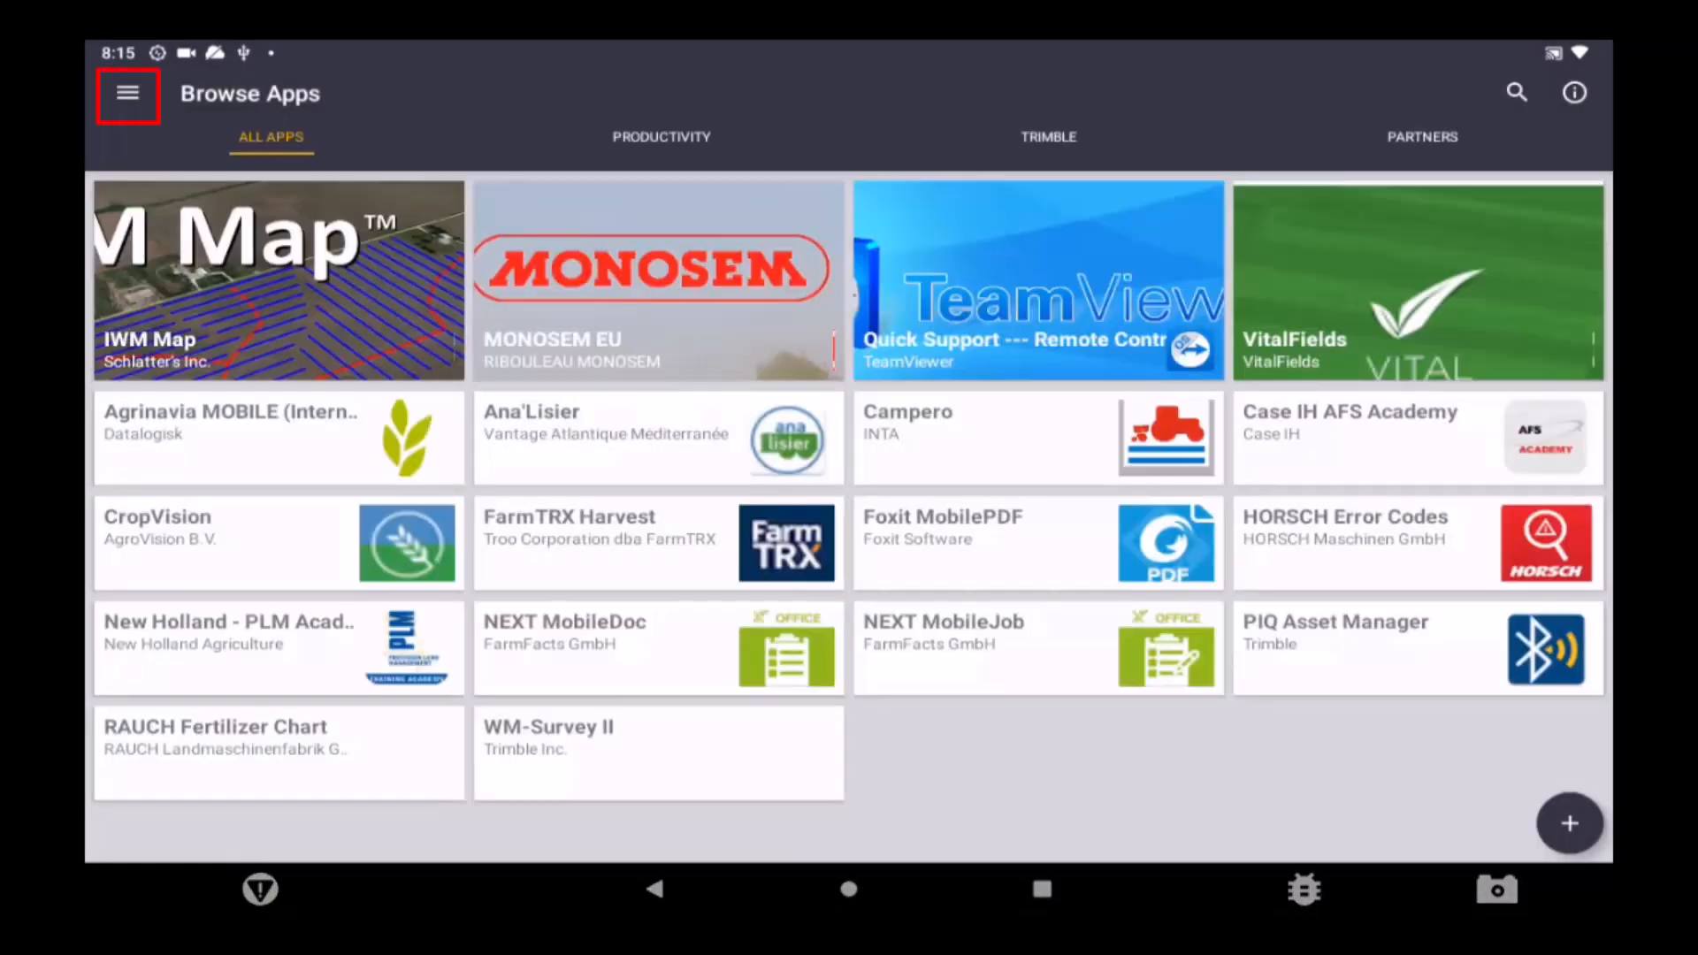
pyautogui.click(126, 92)
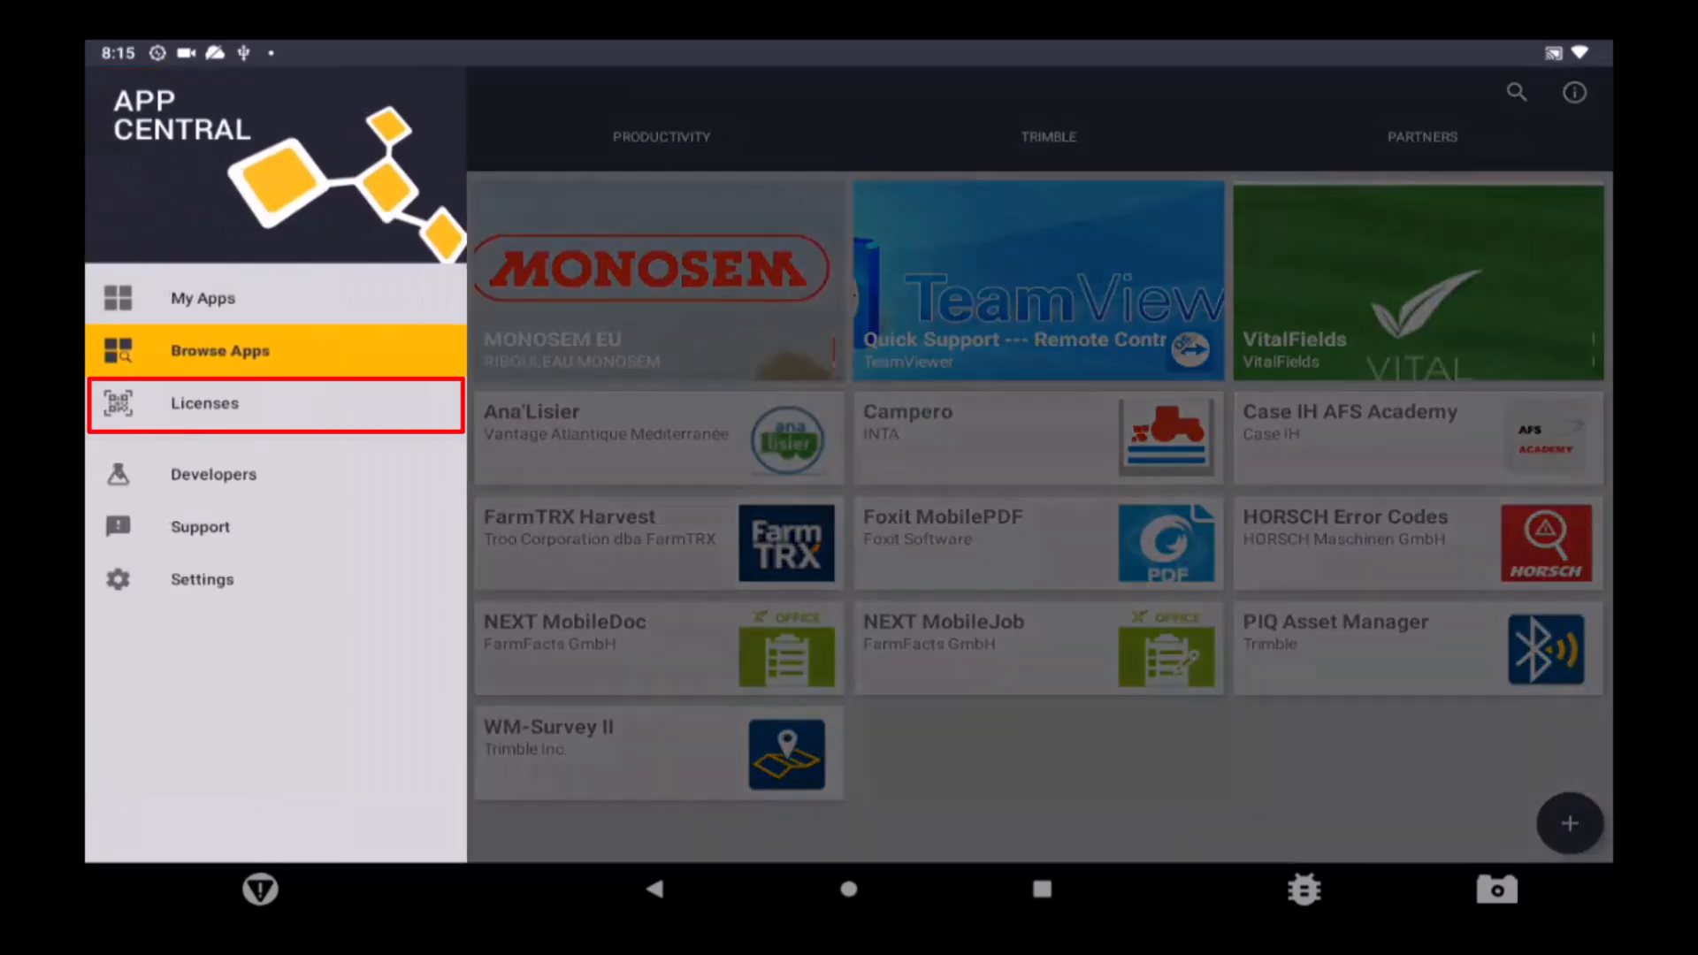
pyautogui.click(203, 402)
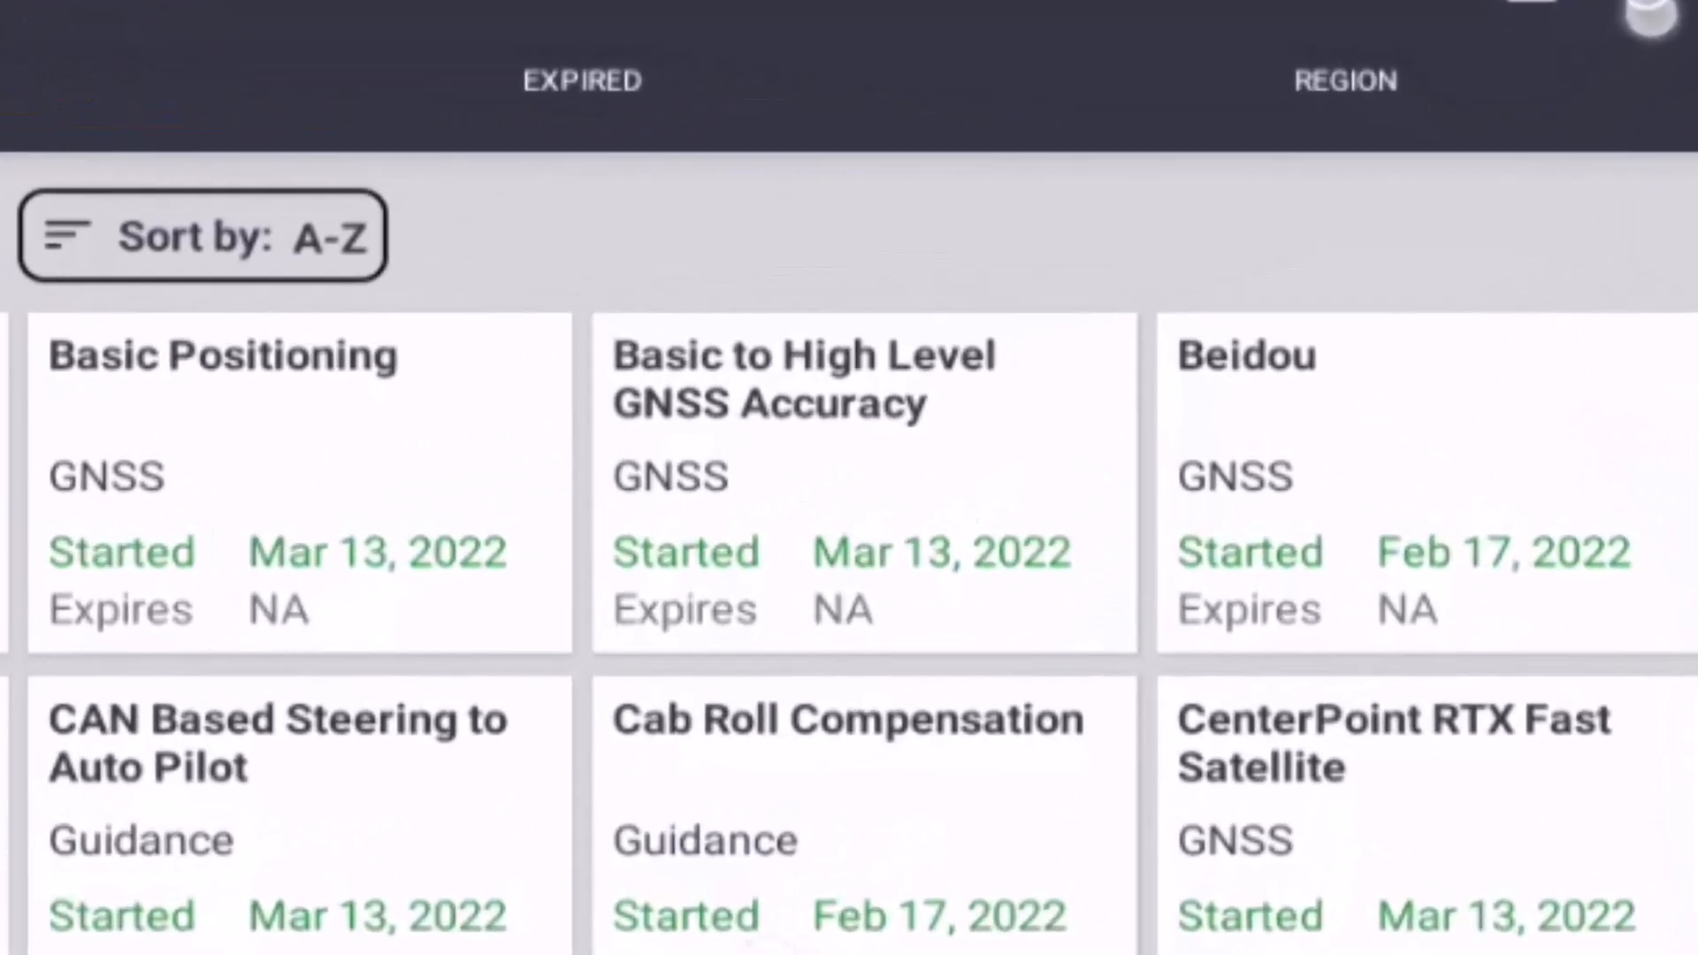
# View the NAV-900 receiver's CenterPoint RTX licenses and add-license options, then return Home.
pyautogui.click(864, 482)
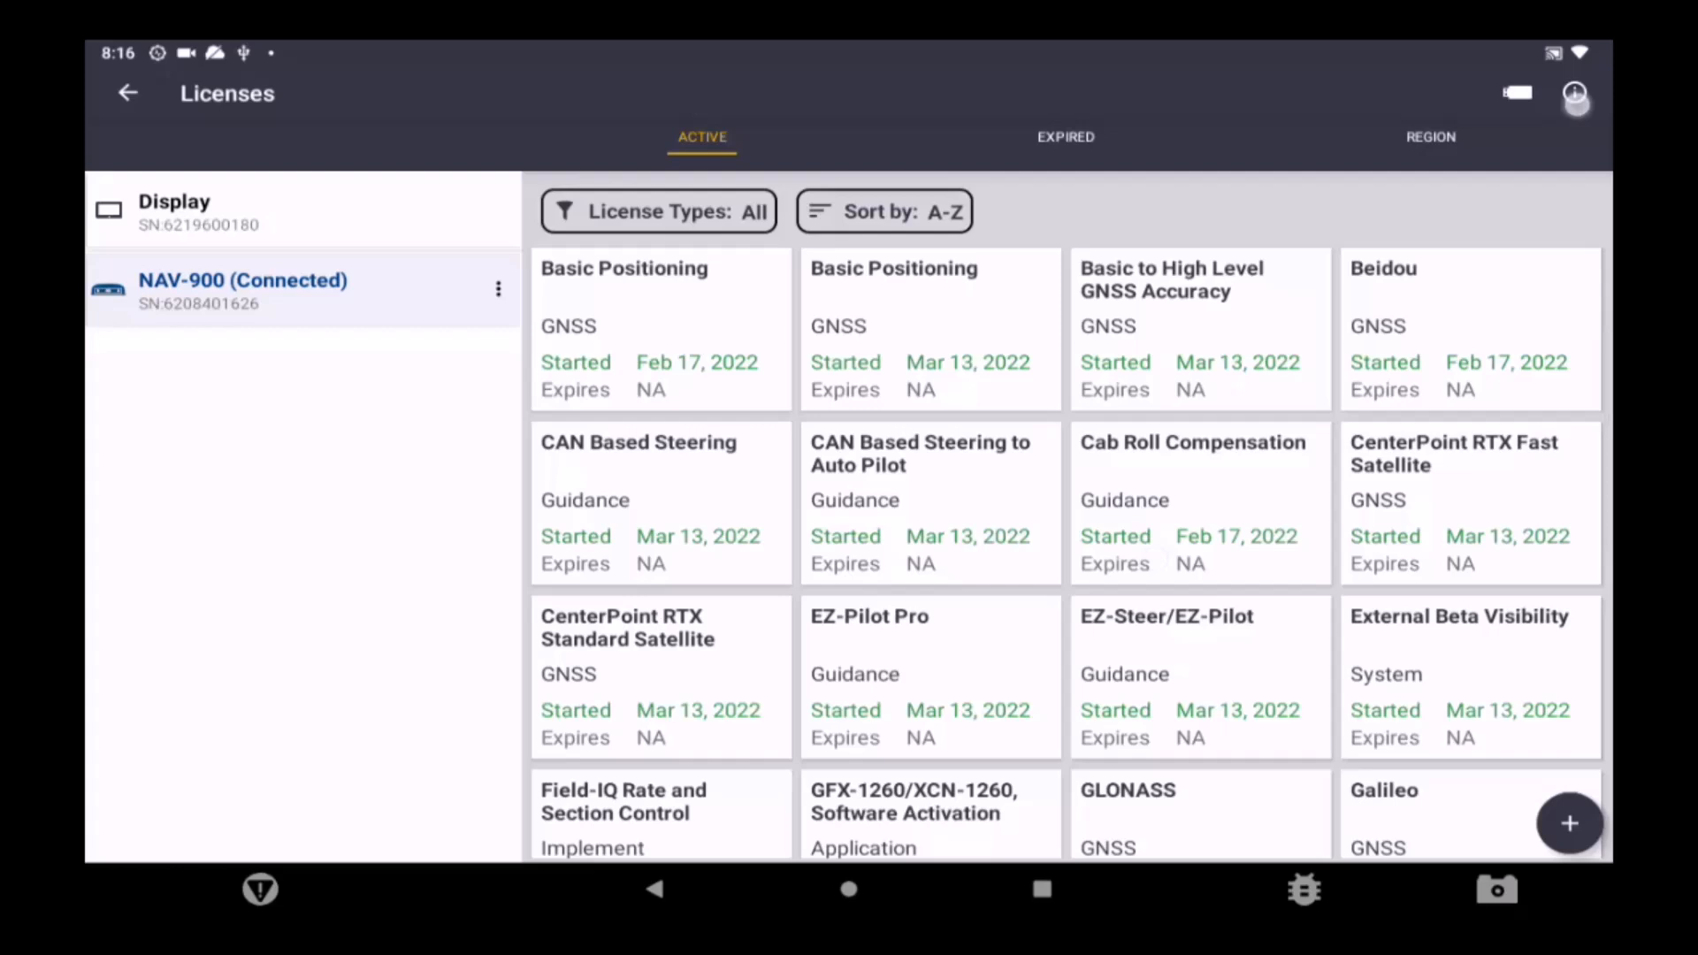
pyautogui.click(1569, 824)
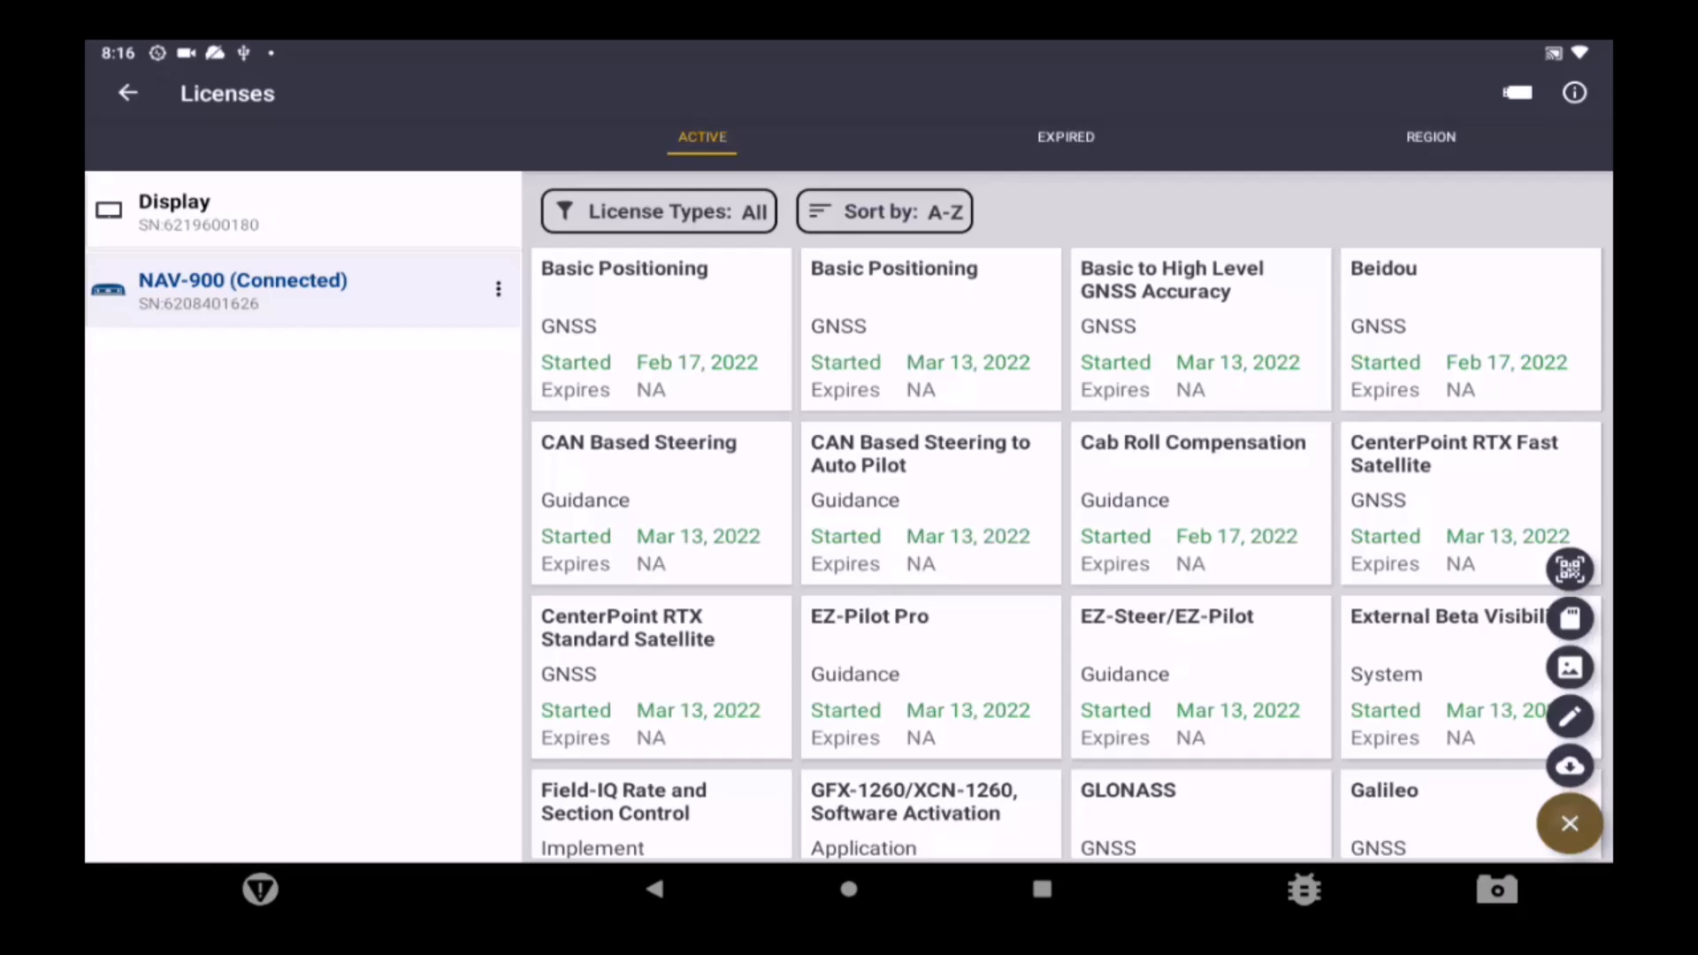
pyautogui.click(1569, 716)
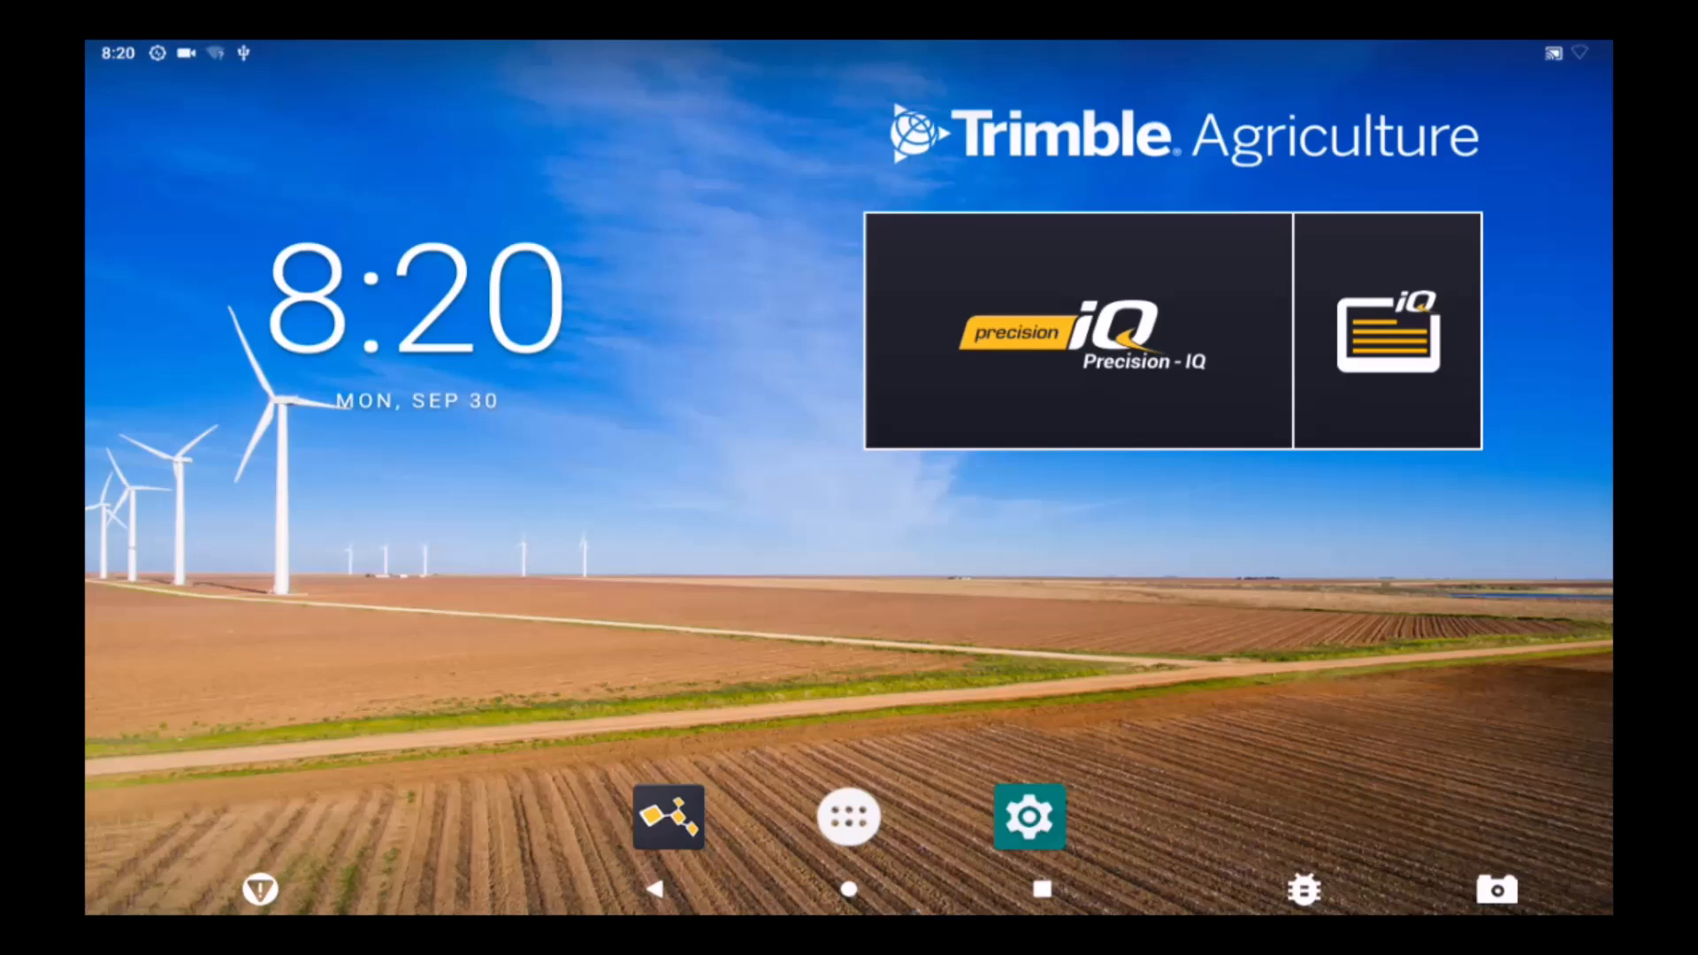
# Launch Precision-IQ and bring the NAV-900 GNSS settings into edit mode.
pyautogui.click(1077, 330)
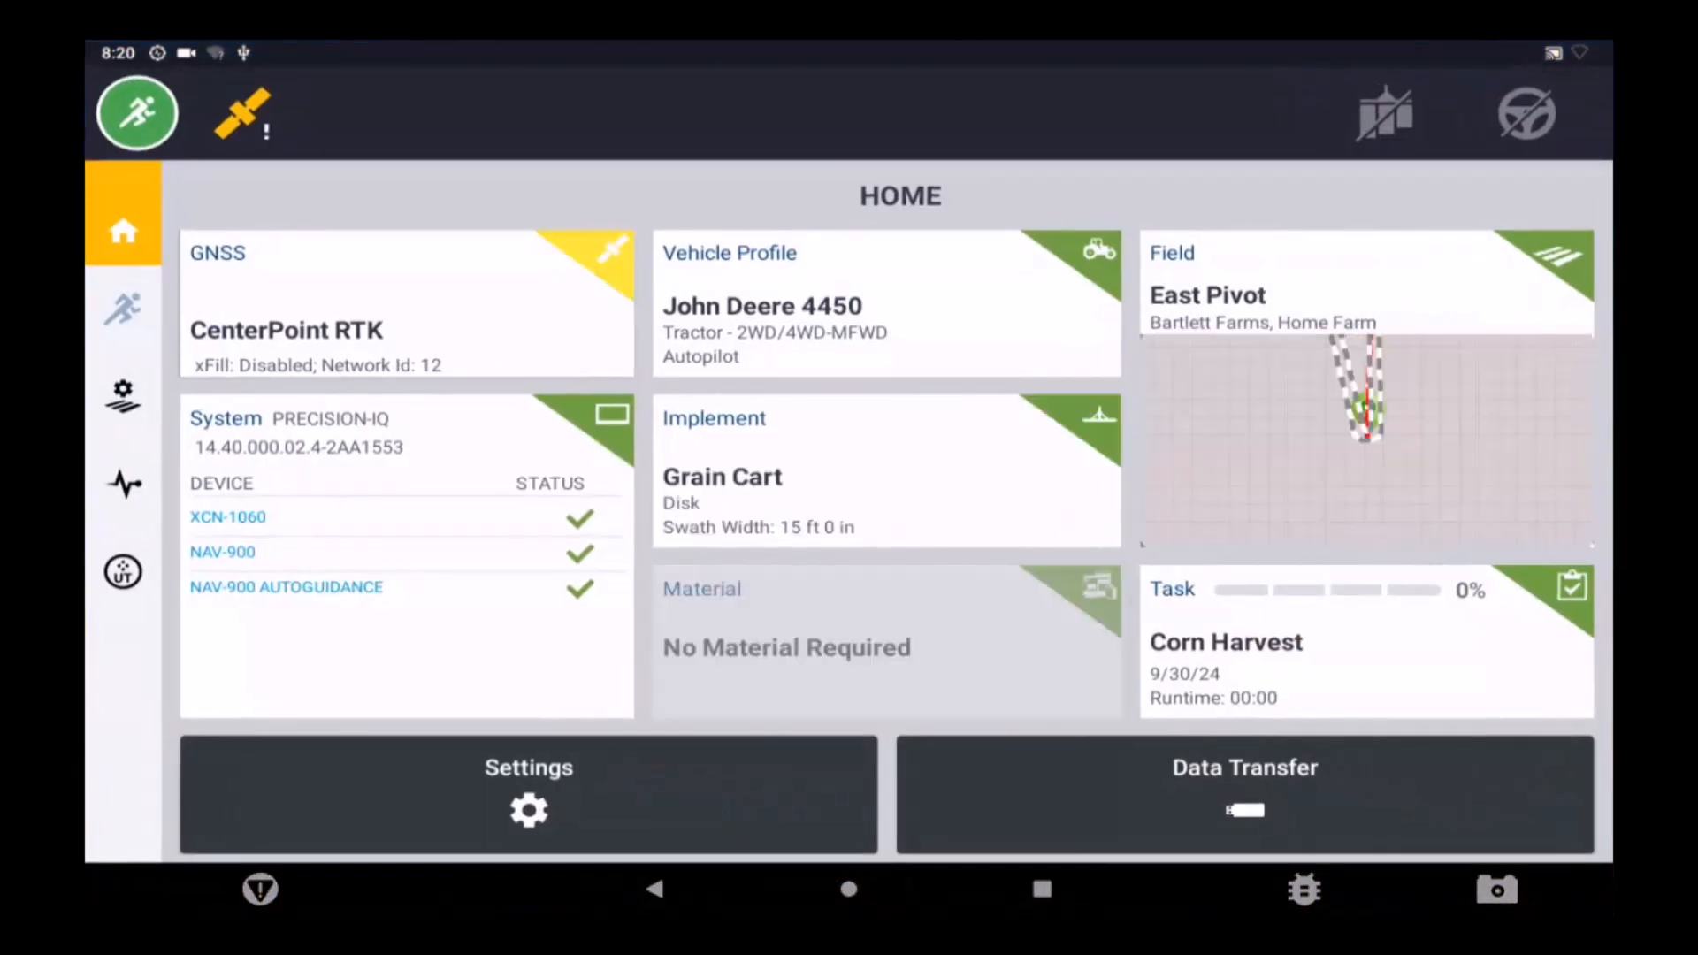
pyautogui.click(406, 304)
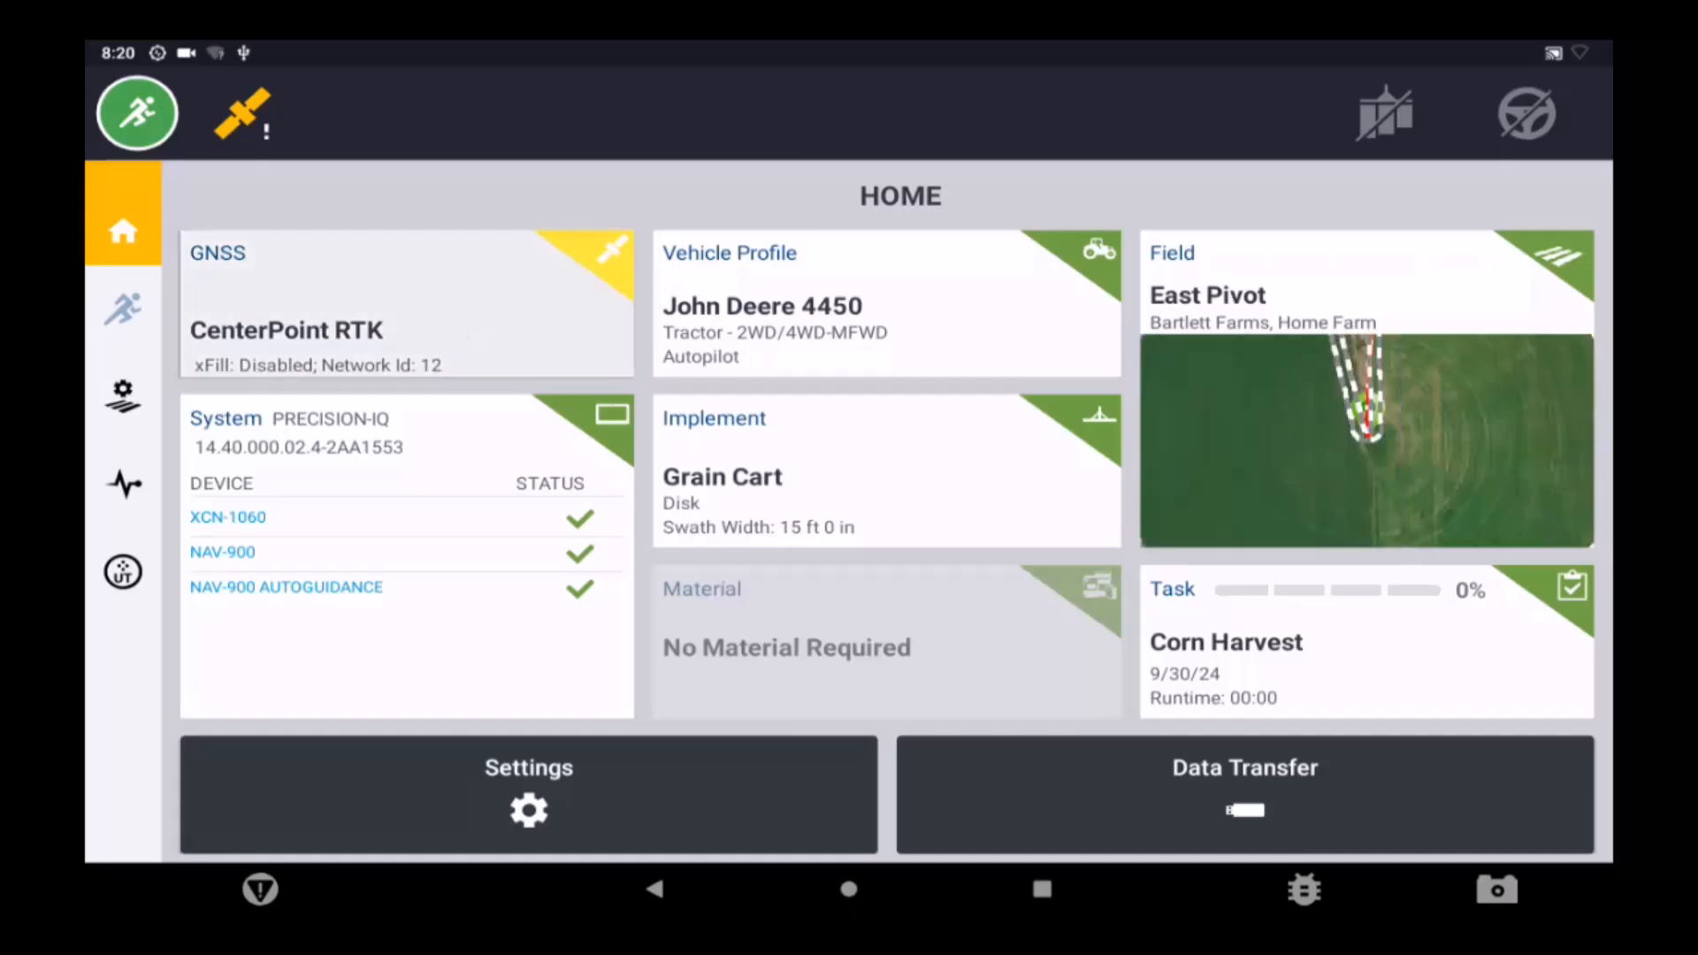
pyautogui.click(405, 304)
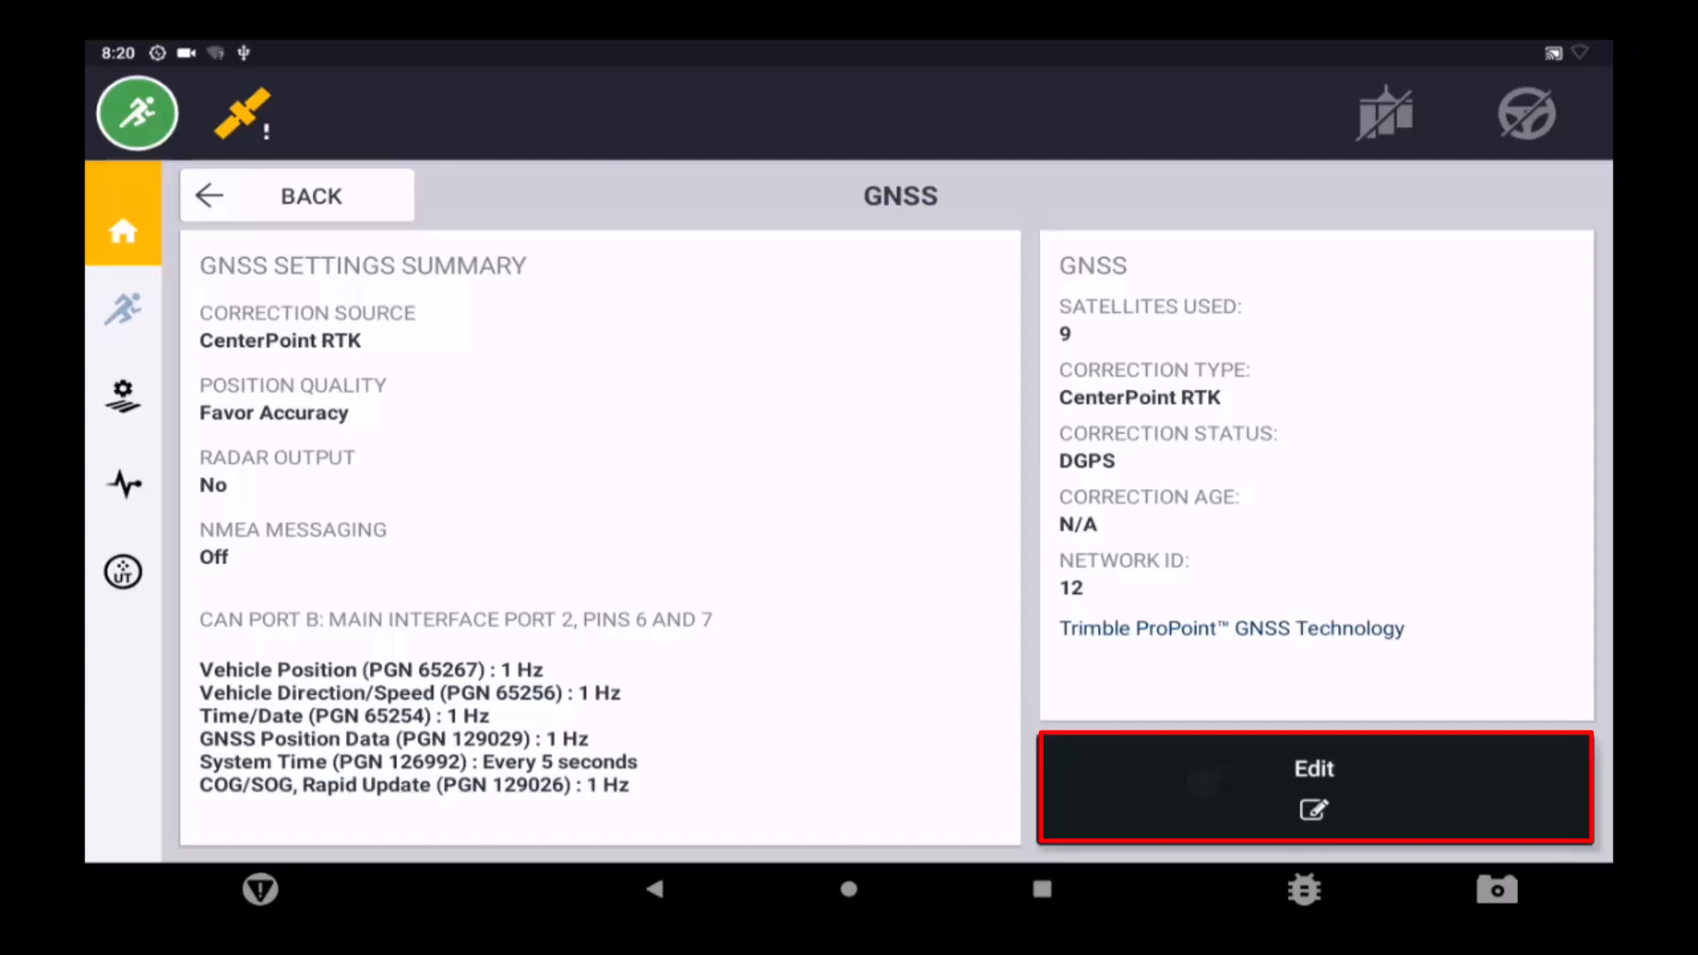
pyautogui.click(1313, 785)
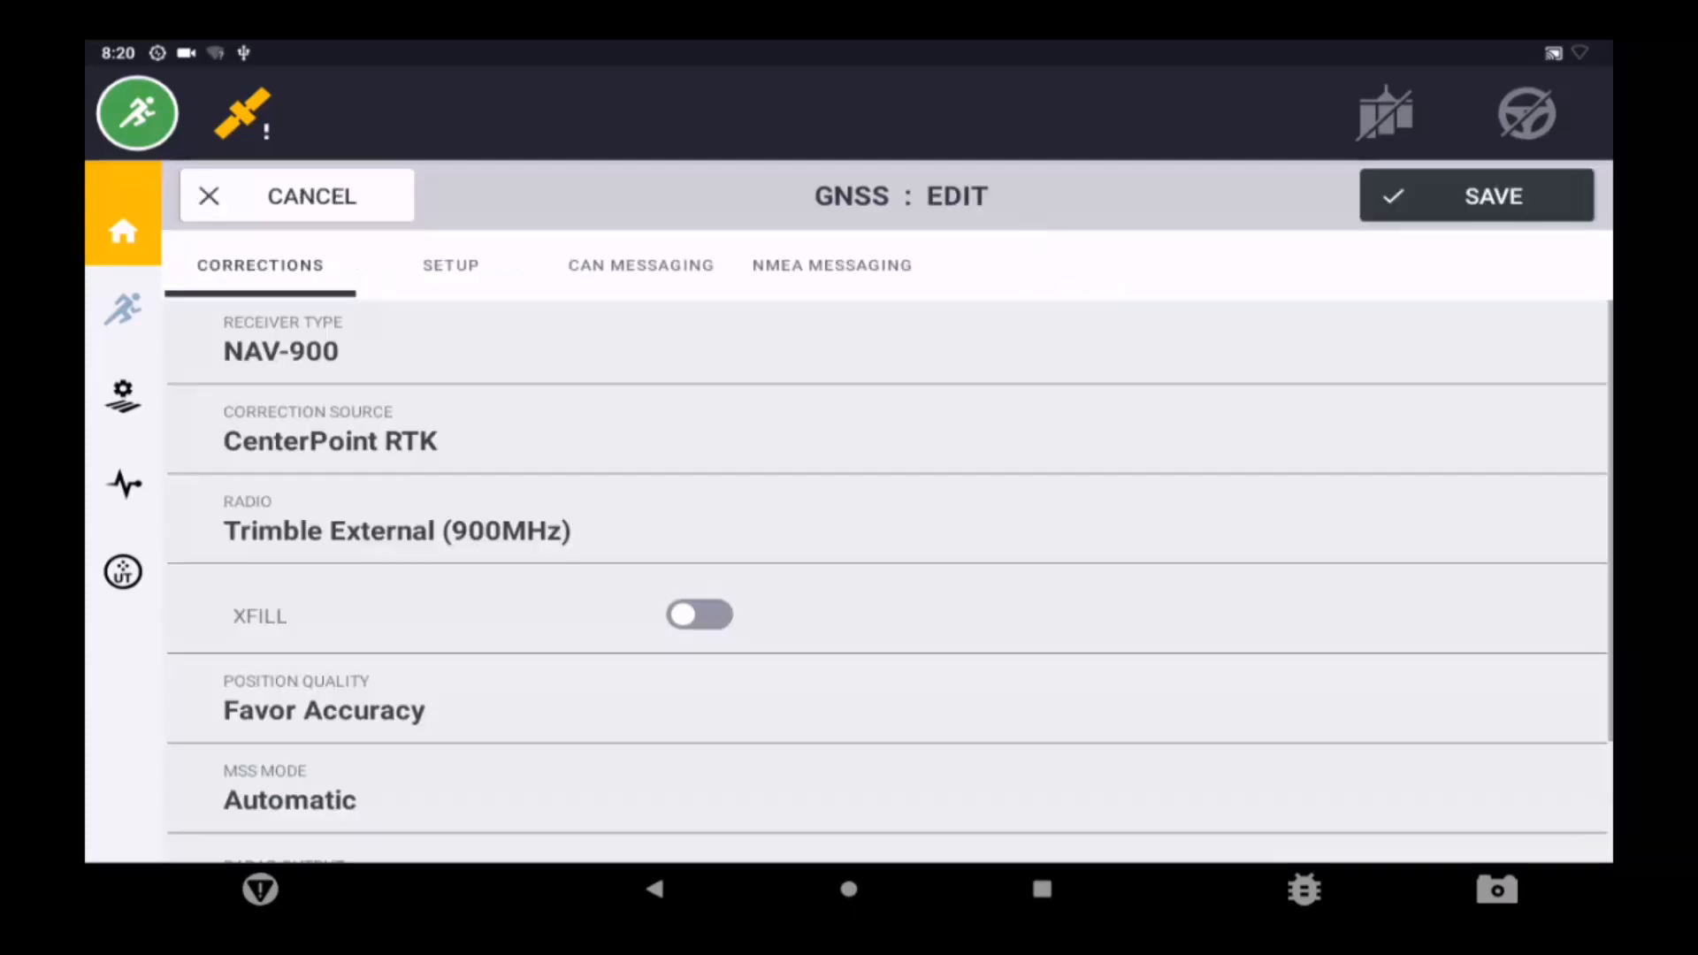
# Change the correction source to CenterPoint RTX (Fast Convergence) and save the GNSS settings.
pyautogui.click(330, 441)
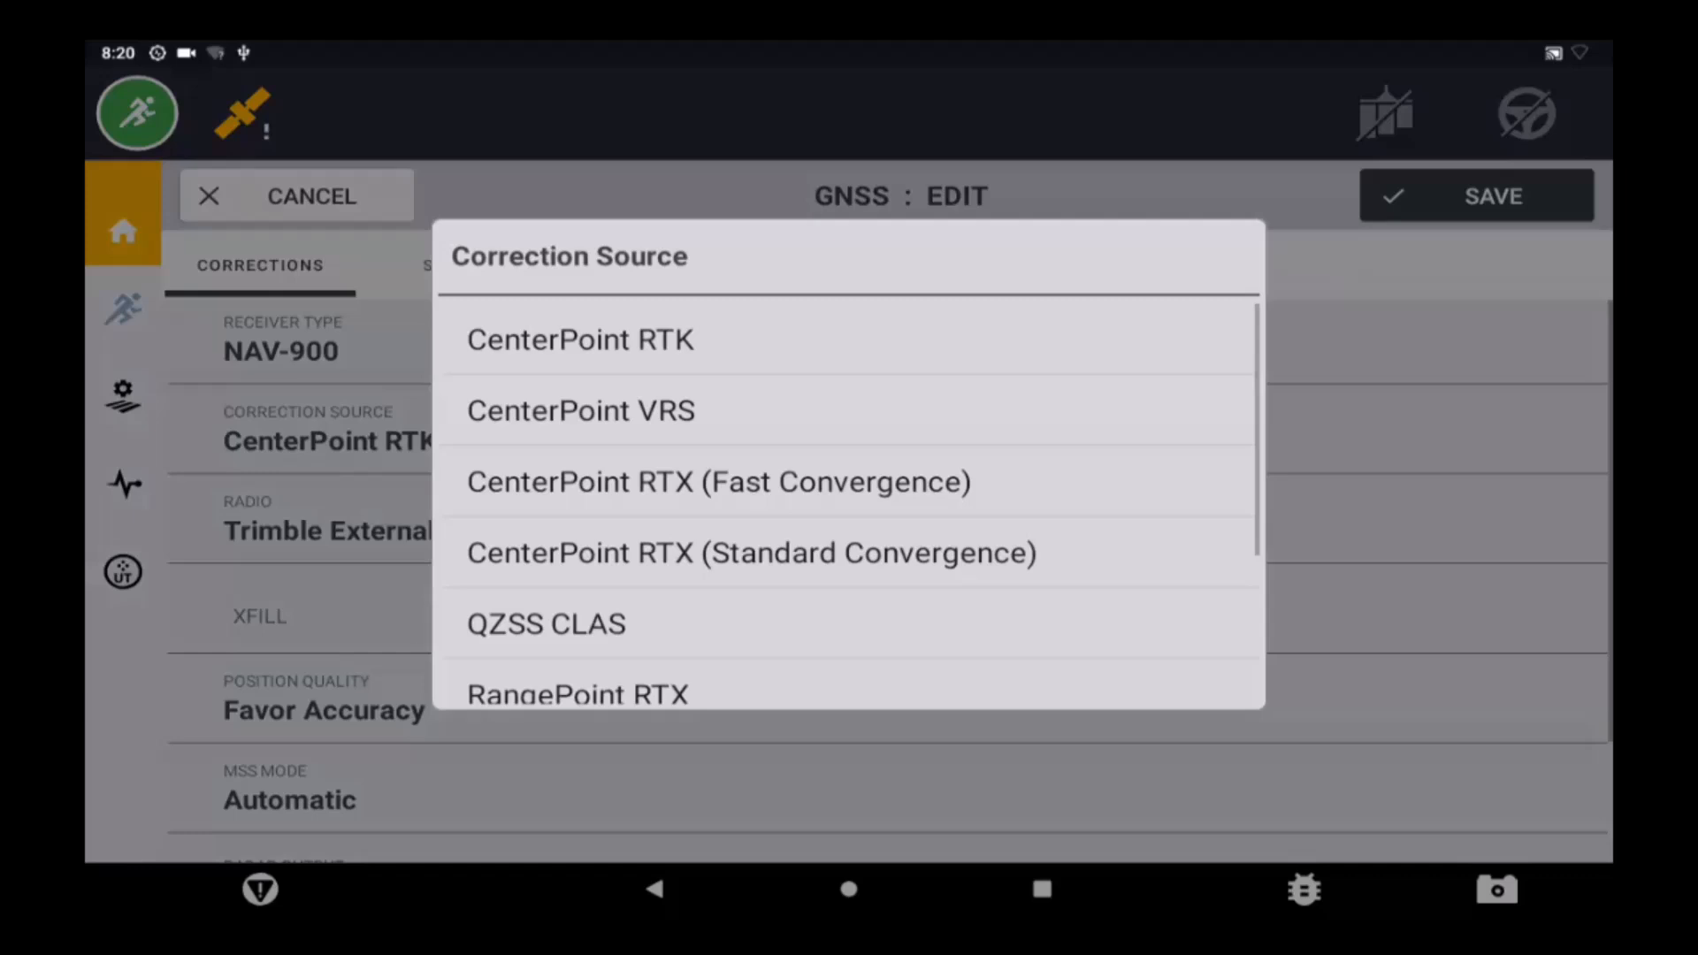
pyautogui.click(579, 338)
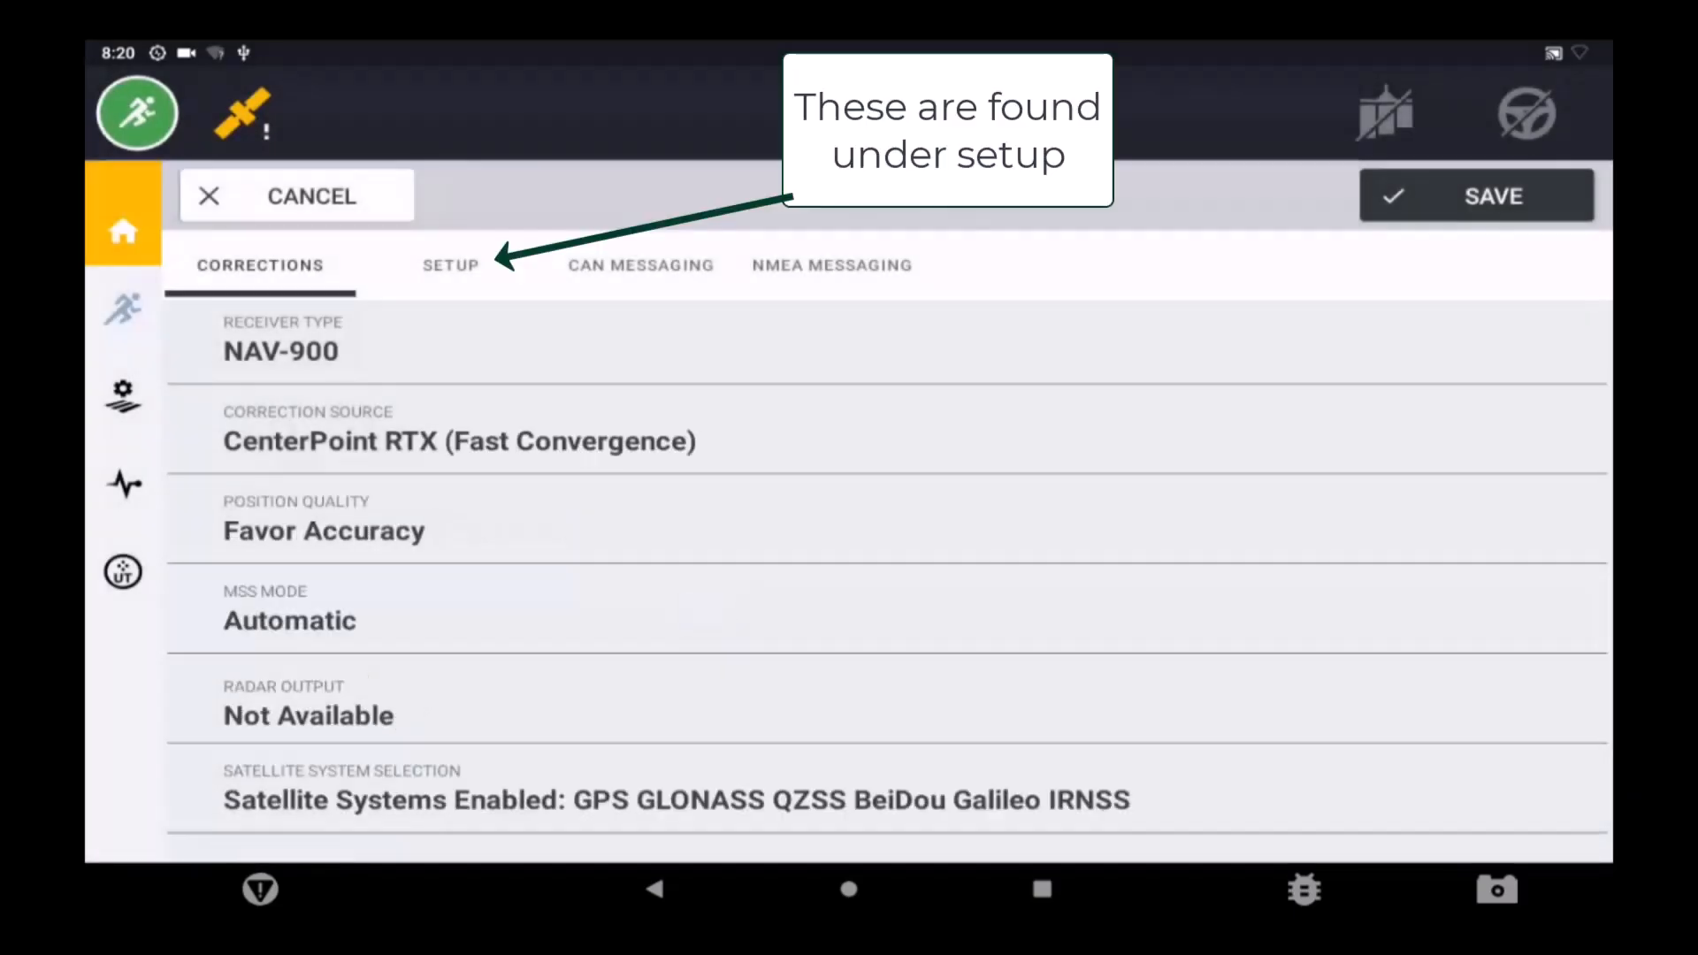
pyautogui.click(449, 266)
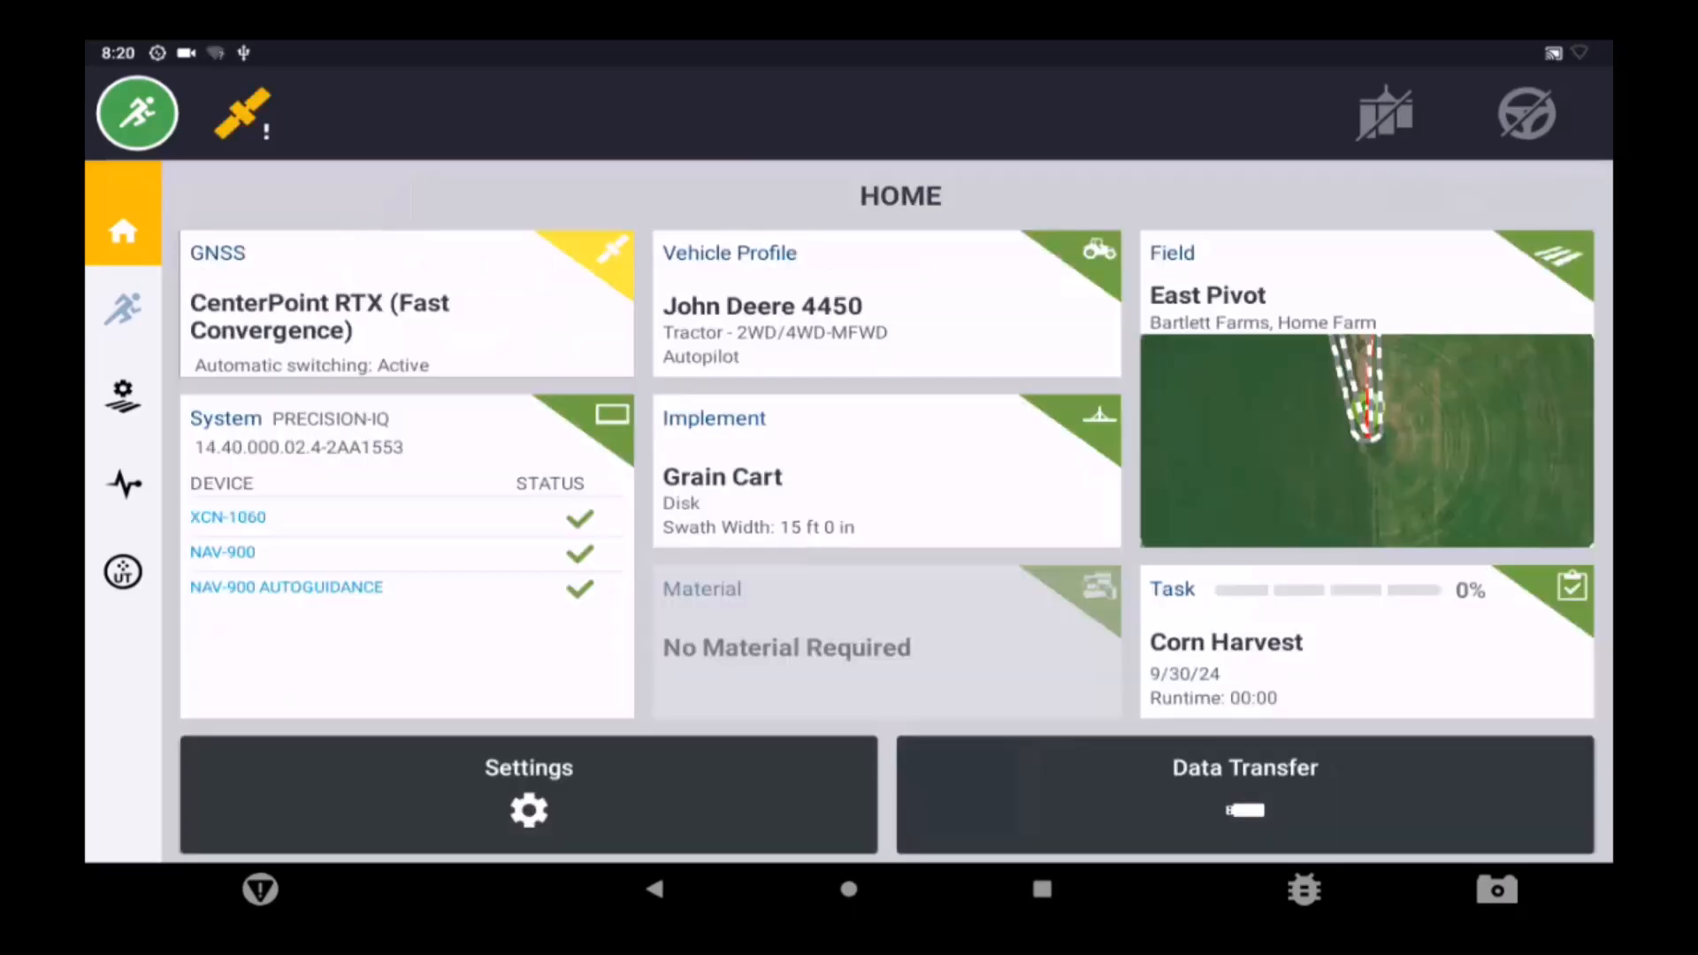
pyautogui.click(242, 113)
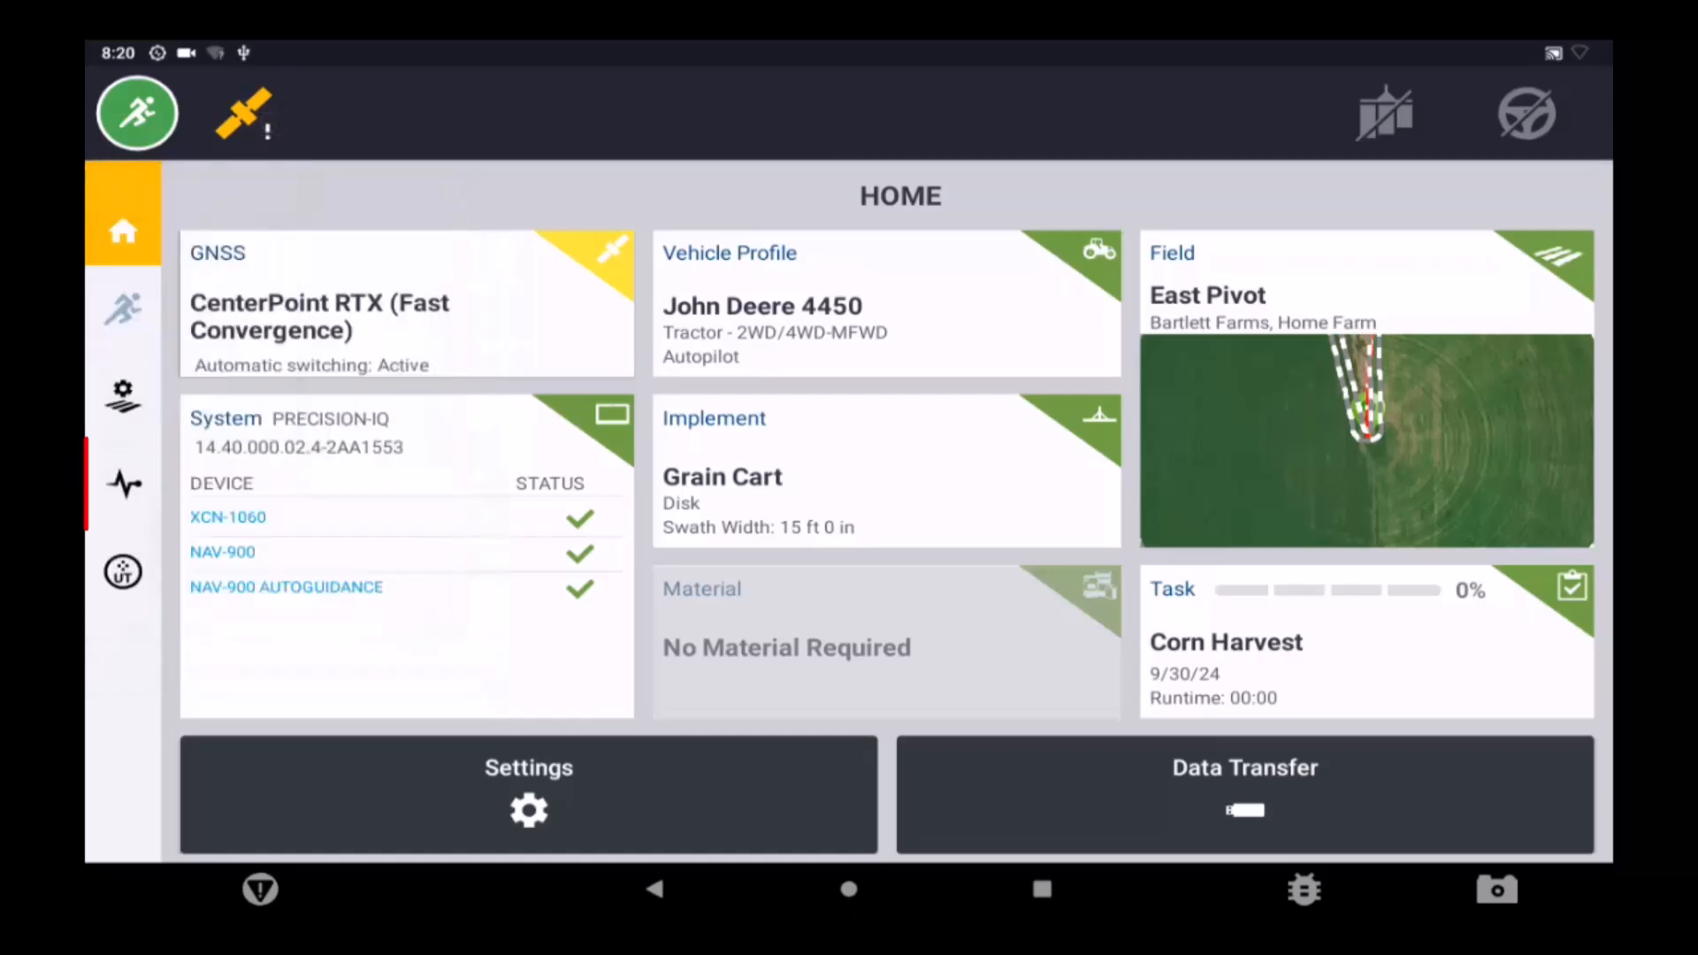
# Check GNSS Receiver Performance in Diagnostics, then go to Settings for the display-startup launch option.
pyautogui.click(124, 484)
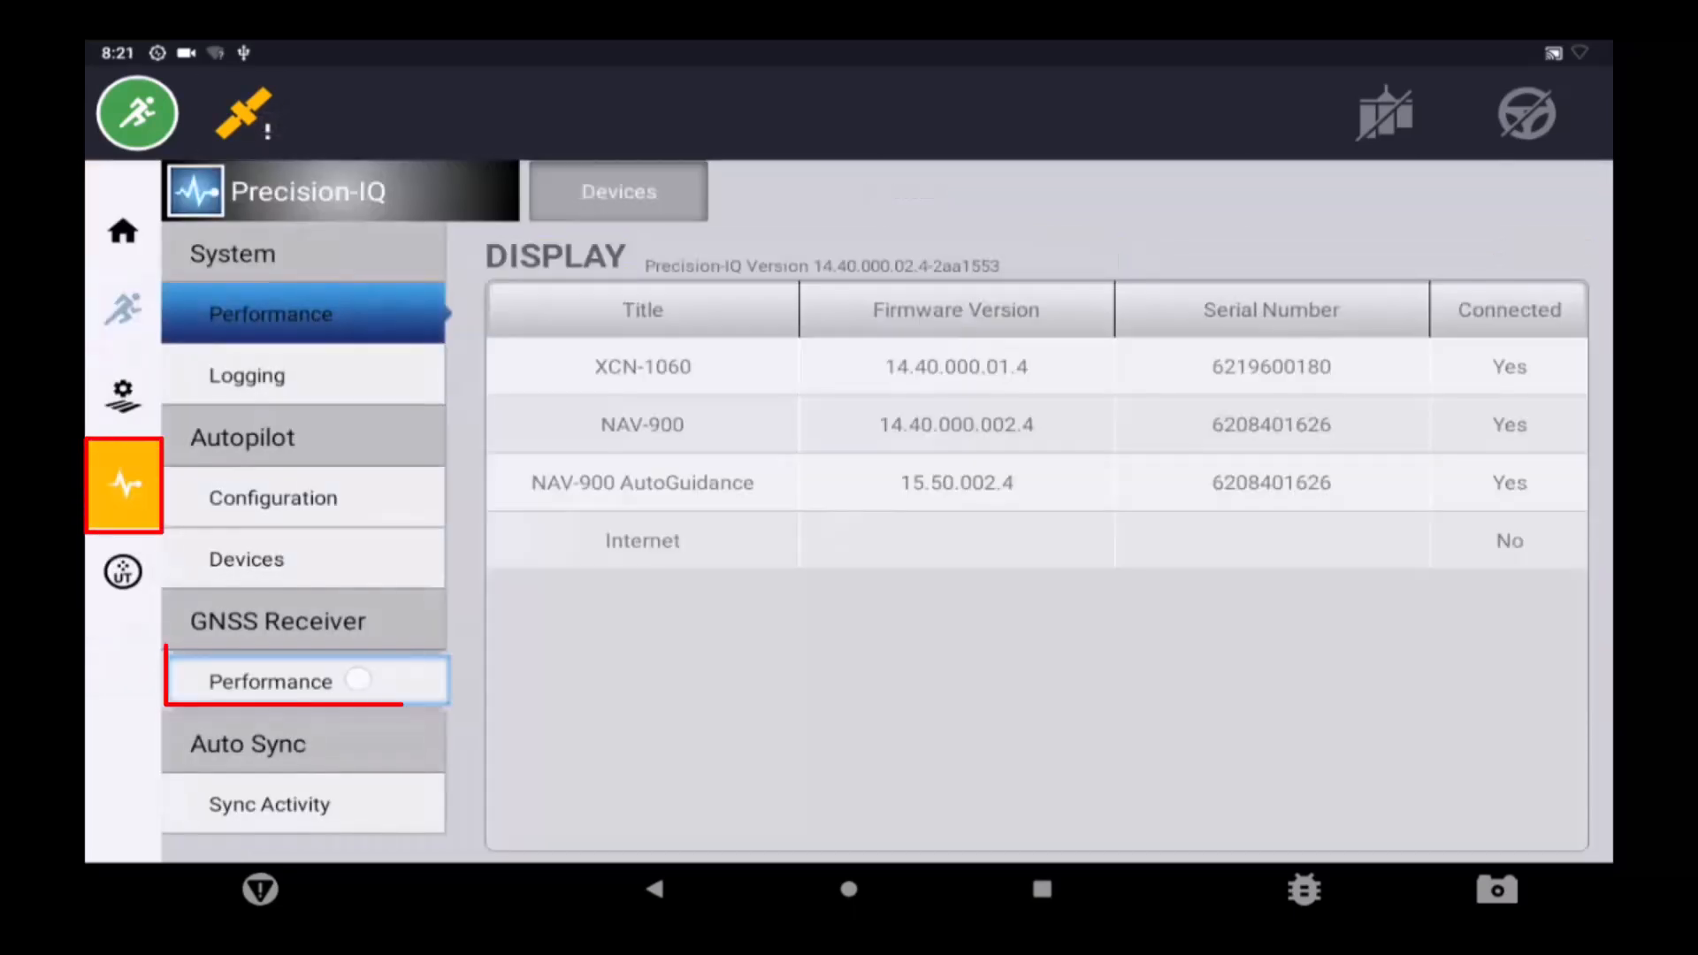
pyautogui.click(304, 680)
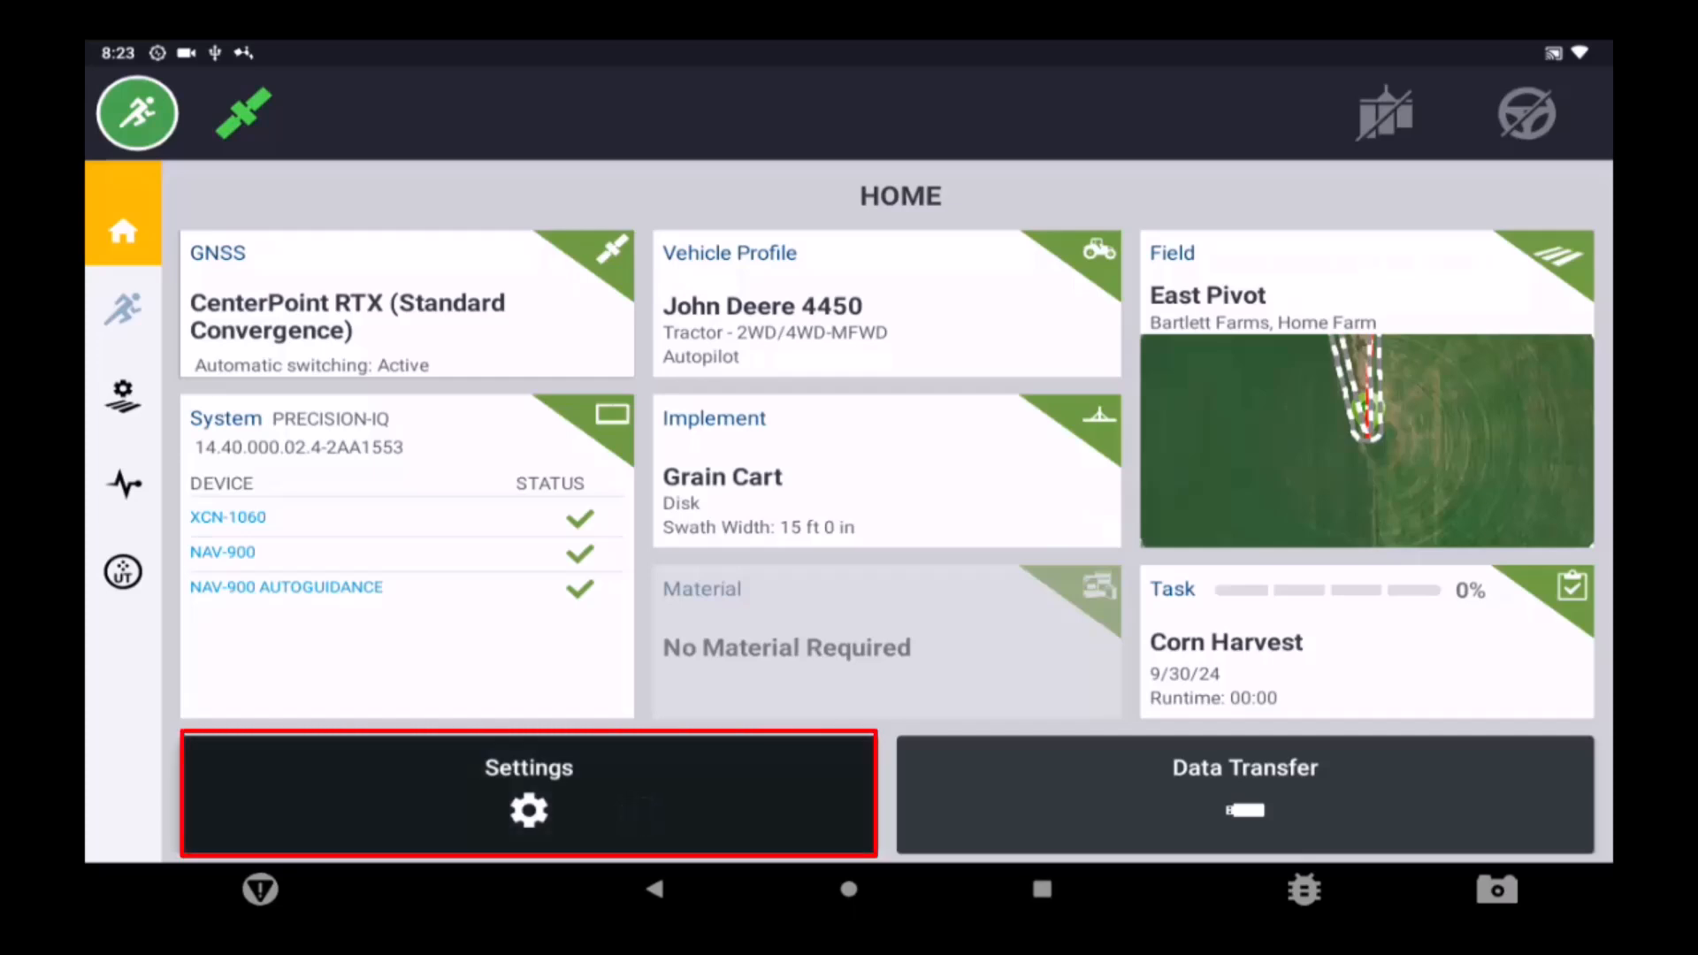
pyautogui.click(527, 792)
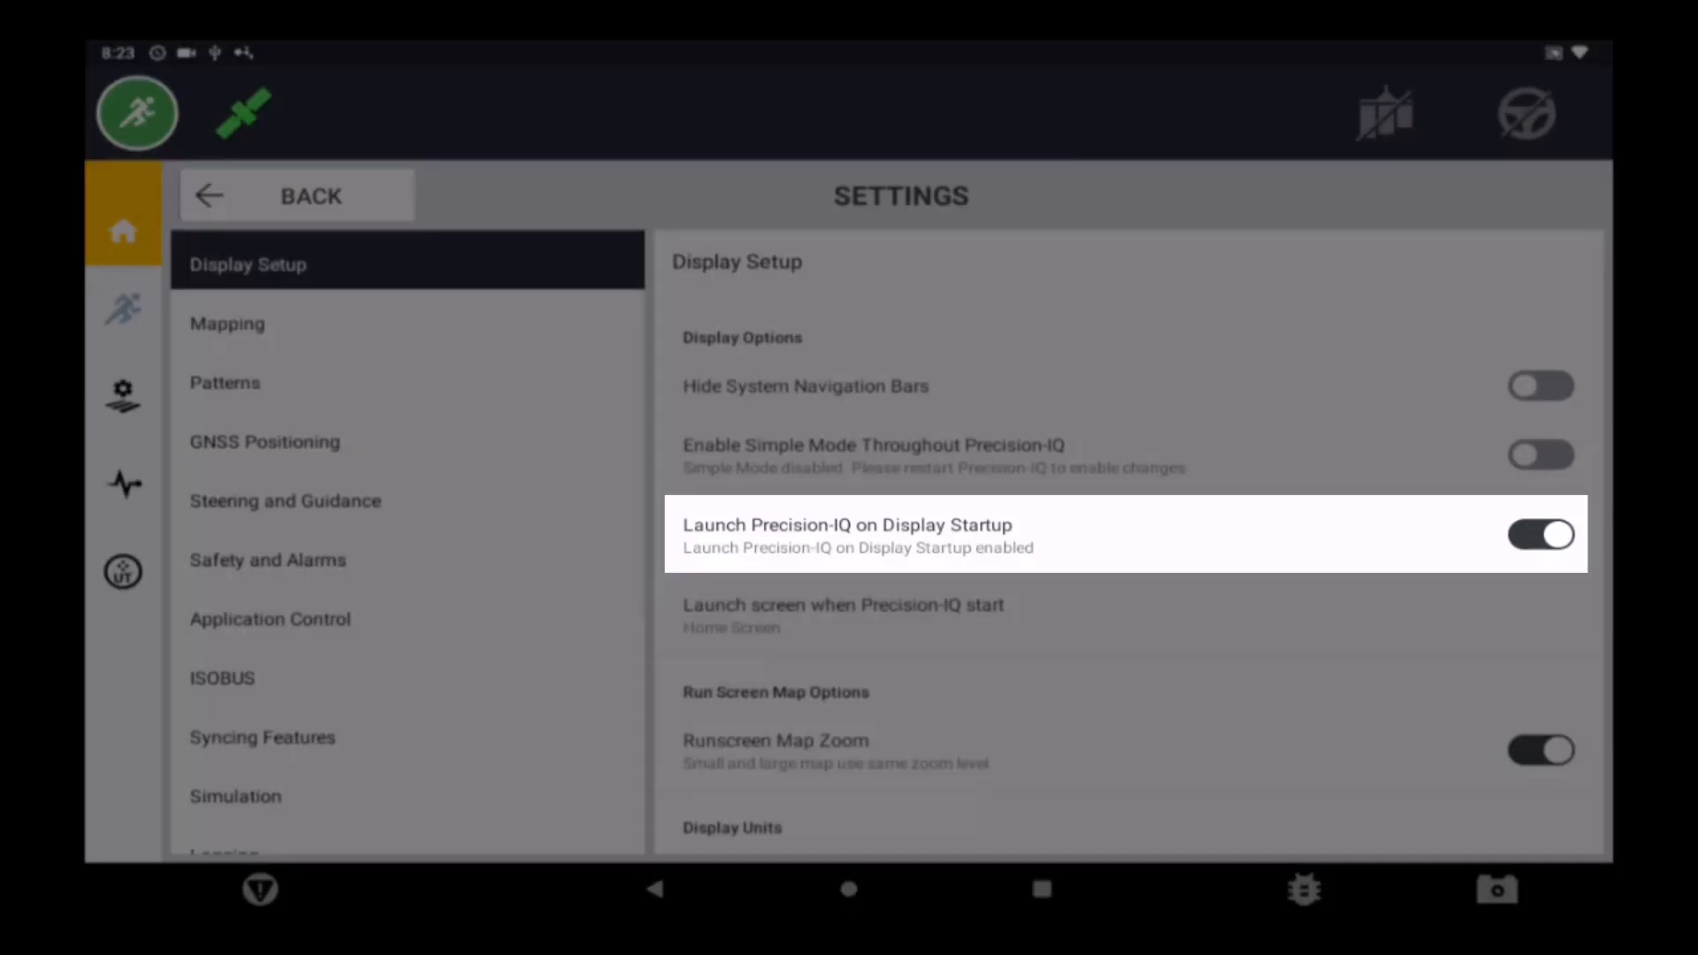